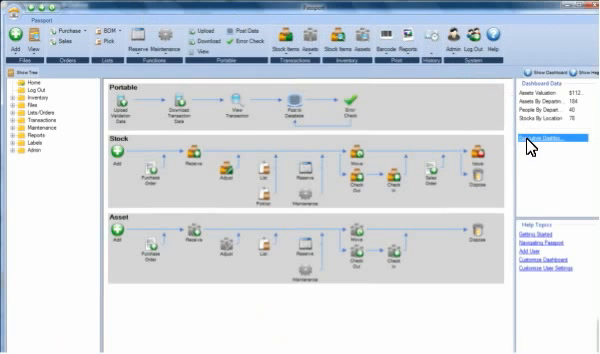
- On the executive dashboard, give the third chart cone-shaped bars and toggle its vertical axis labels
click(538, 138)
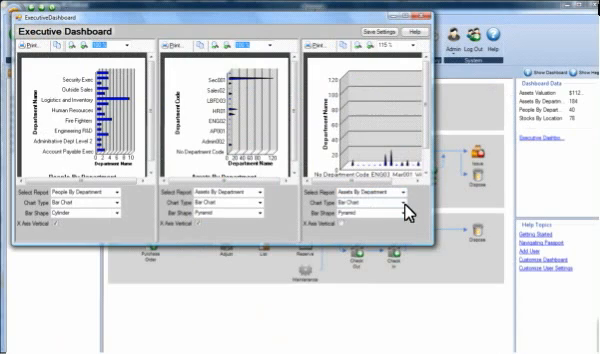
click(370, 210)
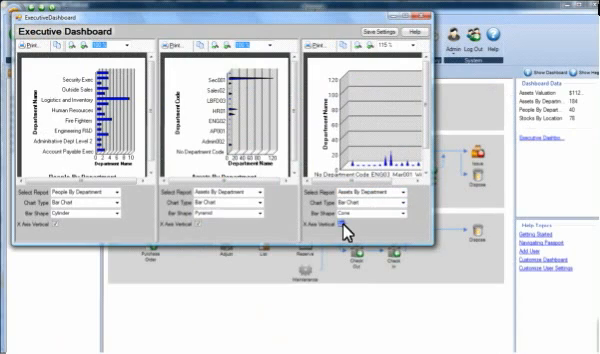
click(339, 220)
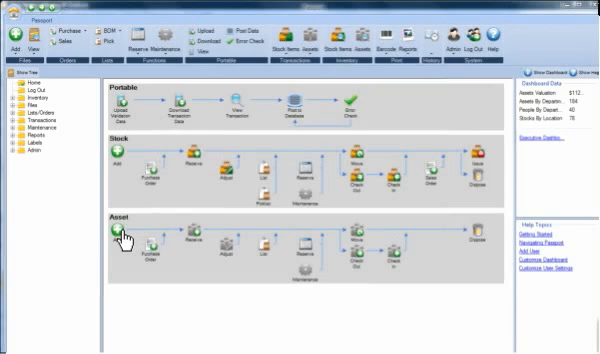
- Open the Move Stock To form under Transactions > Online > Stock Items
click(118, 233)
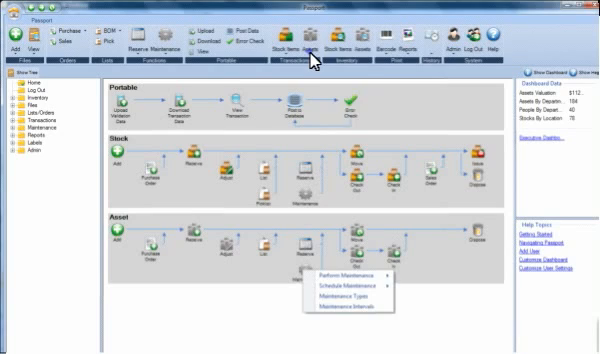
click(318, 40)
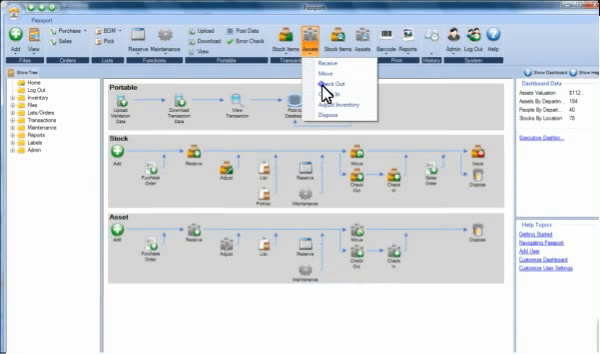
click(326, 92)
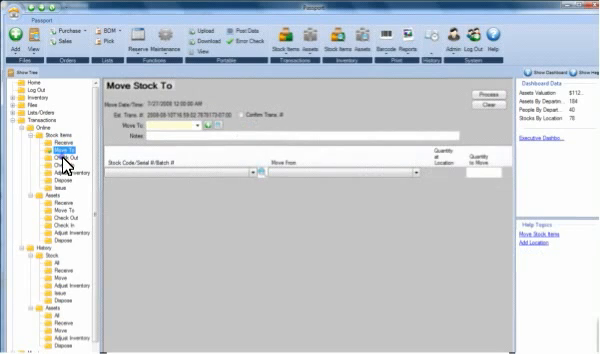
- Open the asset records list under Files > Assets, showing the iPhone asset
click(51, 142)
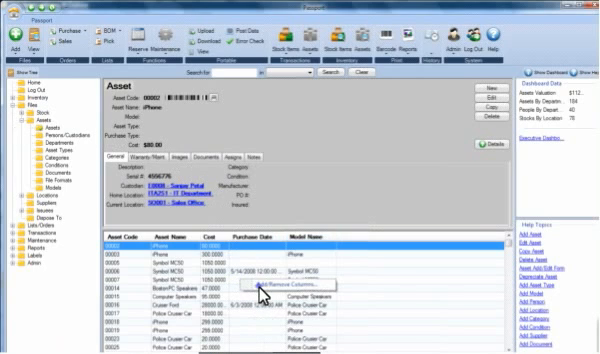
- Use Add/Remove Columns on the asset grid, then return Home with Admin > Users expanded
click(277, 290)
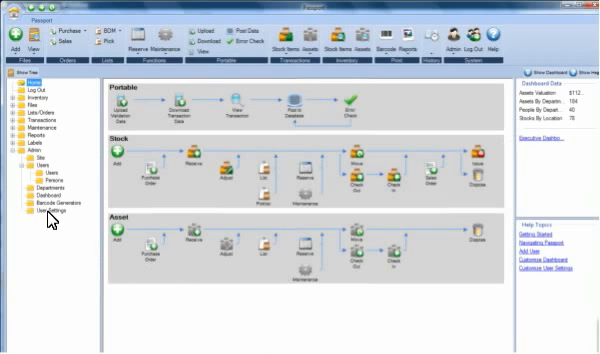
- Set the User Settings background colour to pale yellow and save the change
click(41, 210)
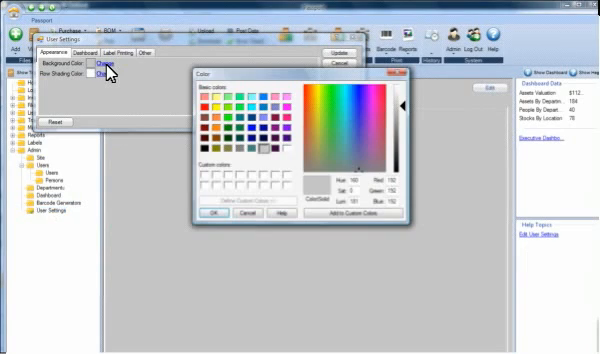
mouse_move(220, 96)
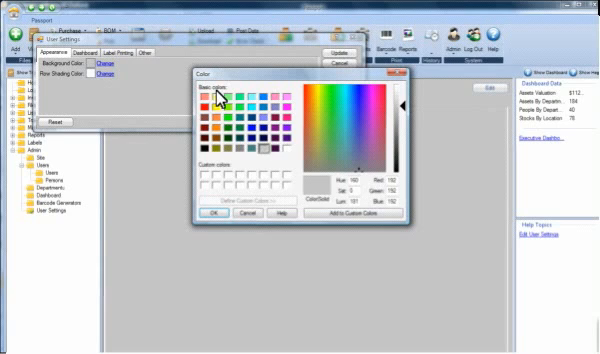
click(336, 90)
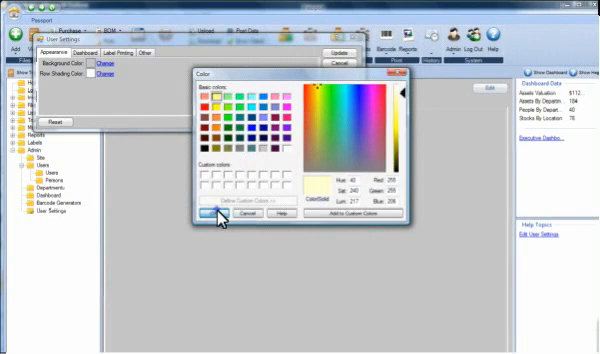
click(217, 215)
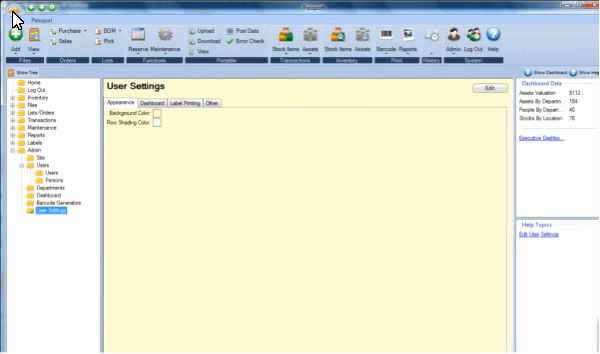
mouse_move(490, 94)
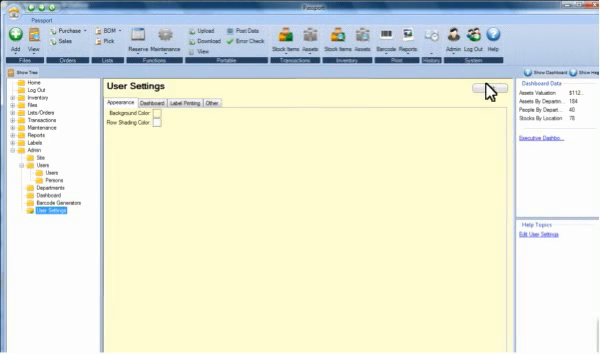
click(483, 90)
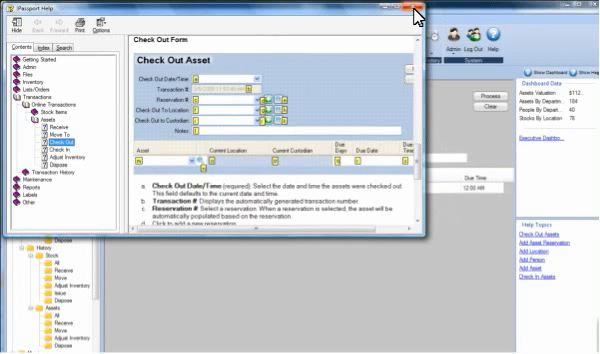
- Close the Passport Help window to reveal the Check Out Asset form
click(410, 8)
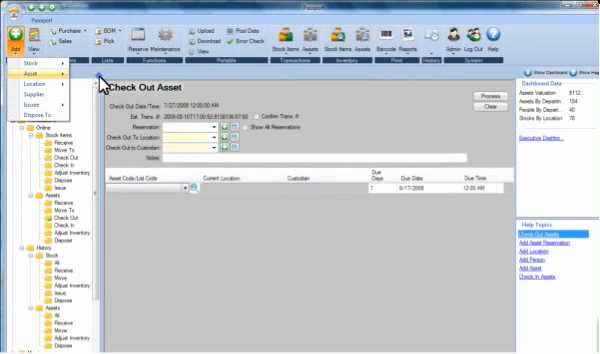
- Start a new asset, view its Computer-type fields, then cancel the entry
click(40, 81)
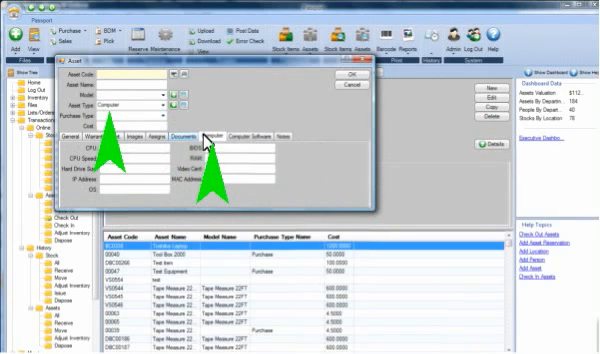
click(160, 102)
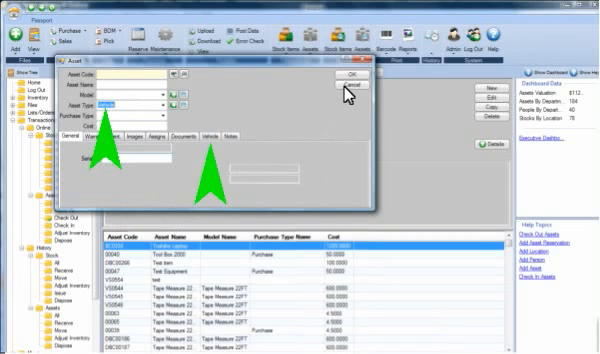
click(352, 85)
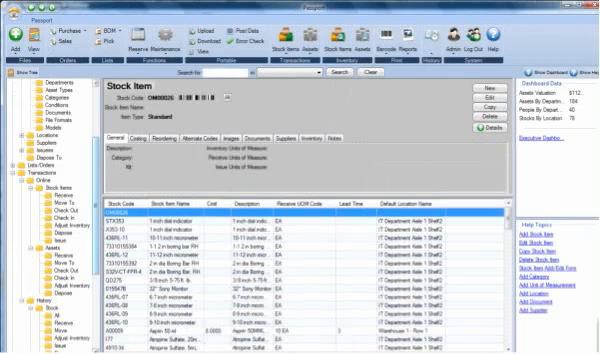